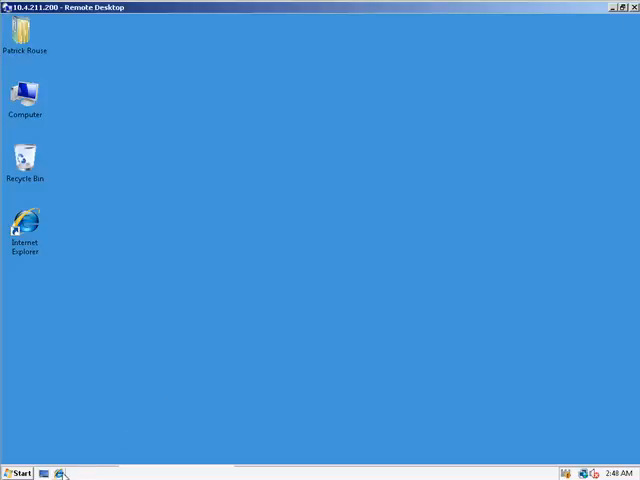
- Launch Internet Explorer on the remote desktop to start loading the Silverlight overview page
double_click(24, 224)
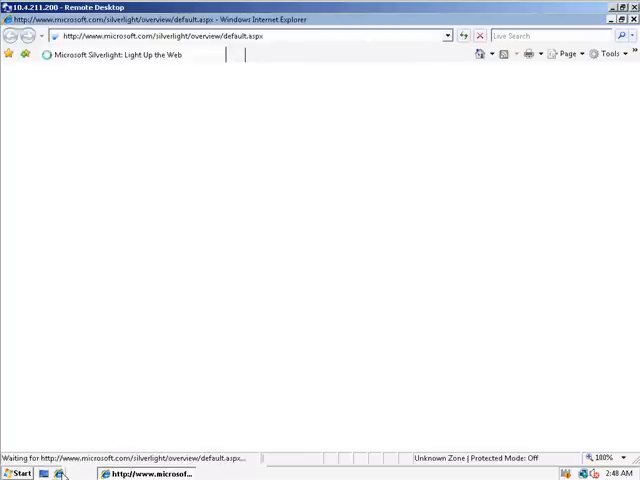